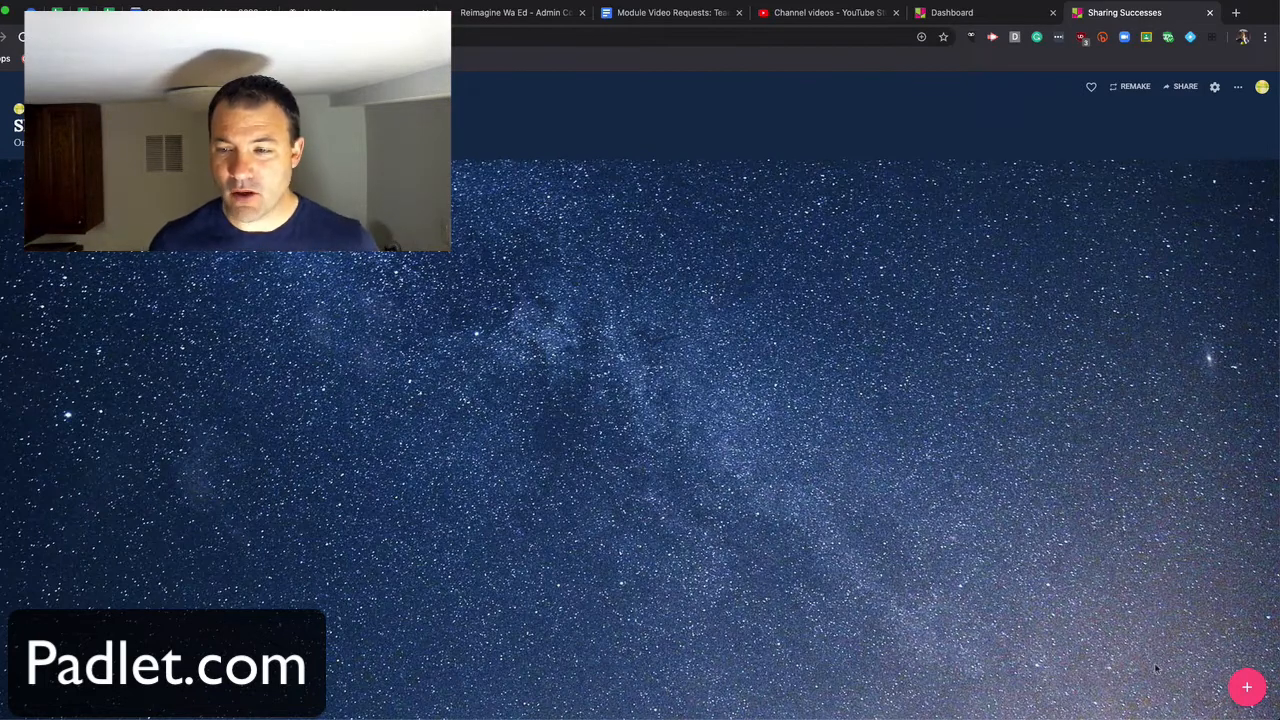
Add a post titled 'Exit ticket for the day' with filler body text
click(1244, 689)
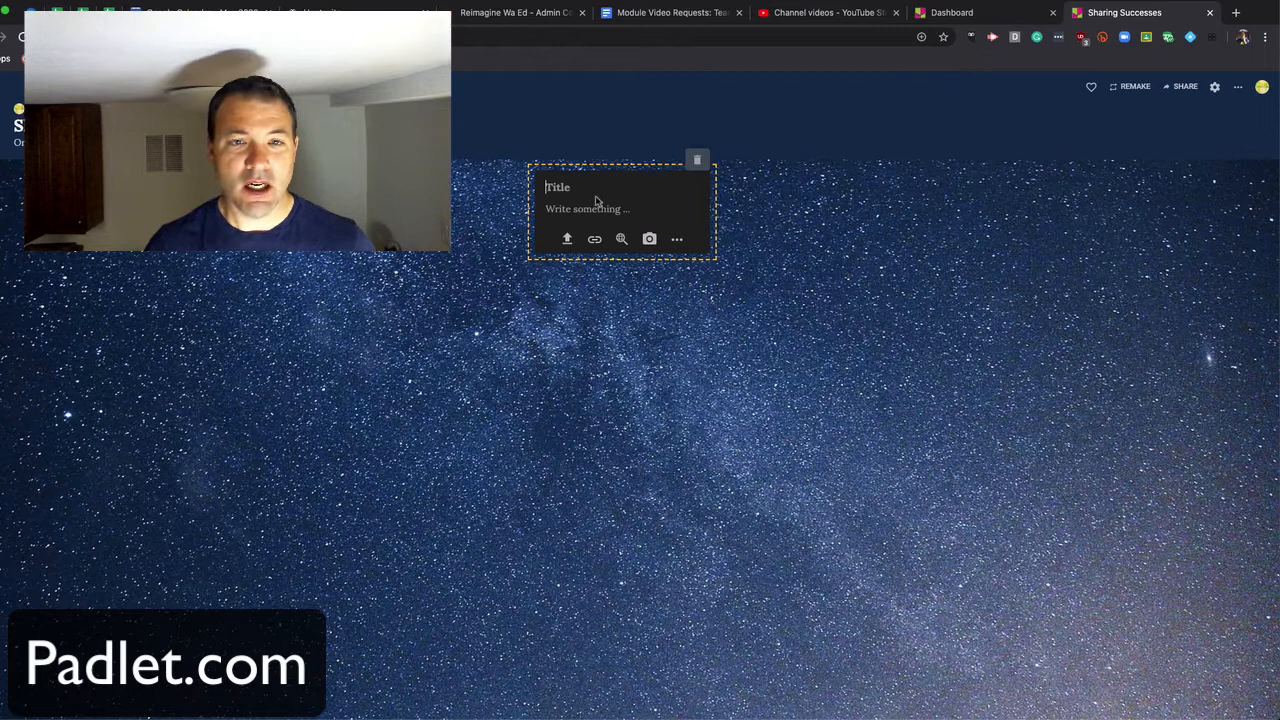
text(Exit f)
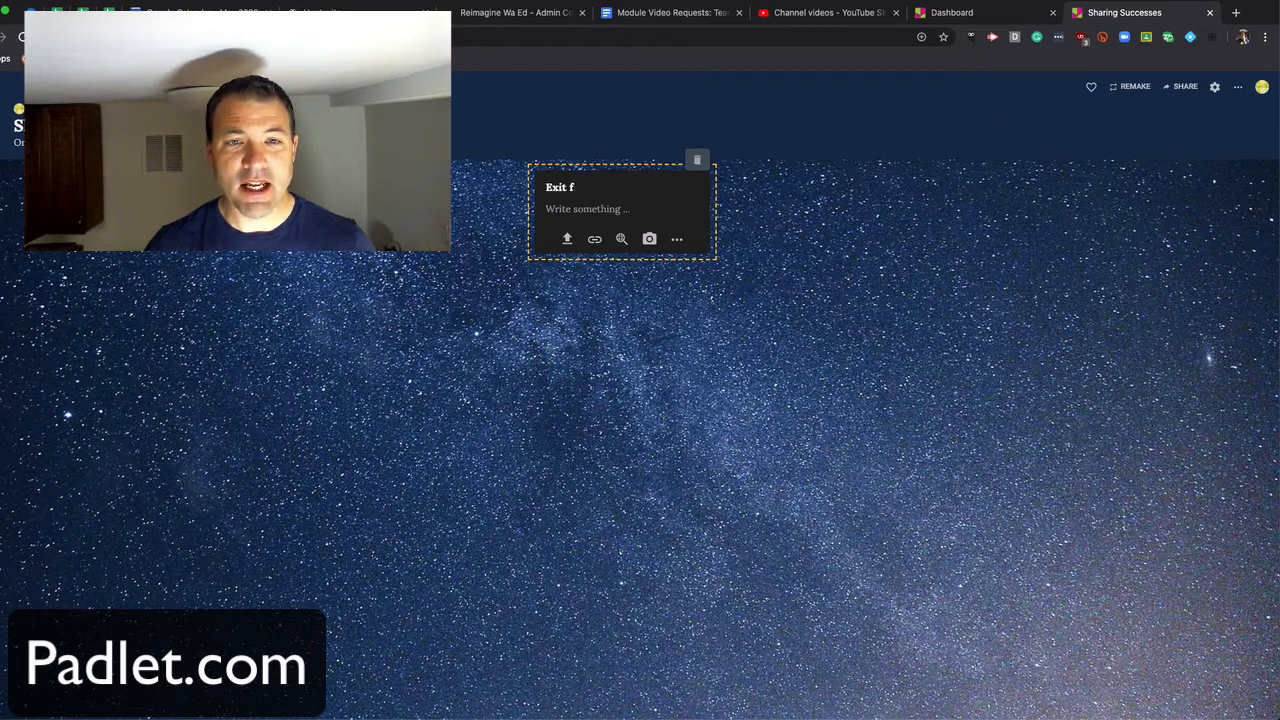
text(icket for the day)
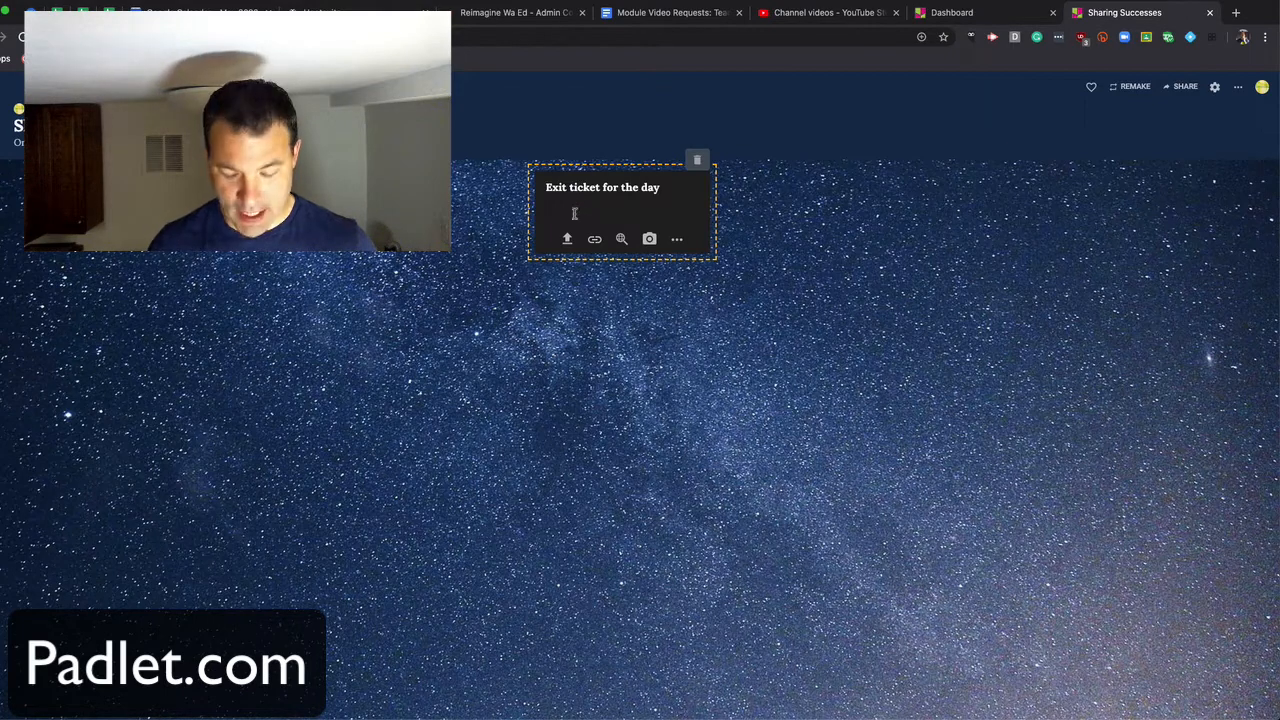
text(adslfjals;kdjfl;kasjdfkl;asdf)
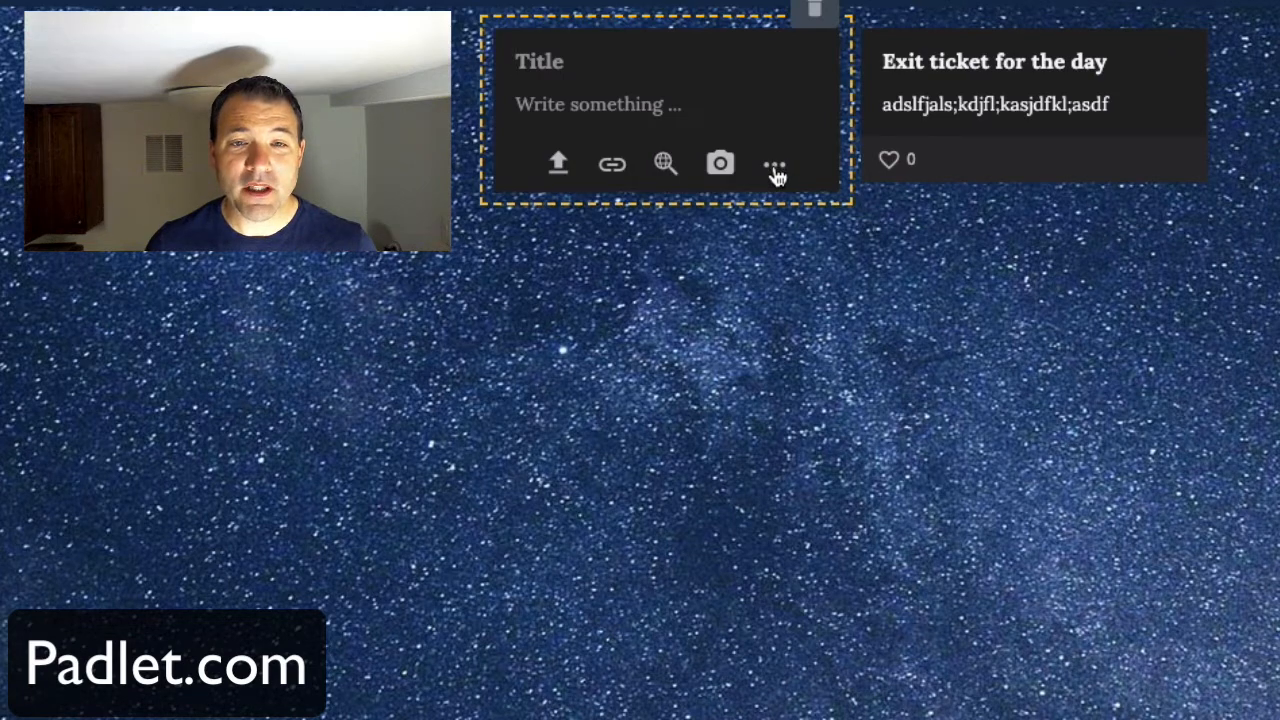
Show all attachment options on the blank post: upload, link, Google, snap, film, voice, screen
click(775, 163)
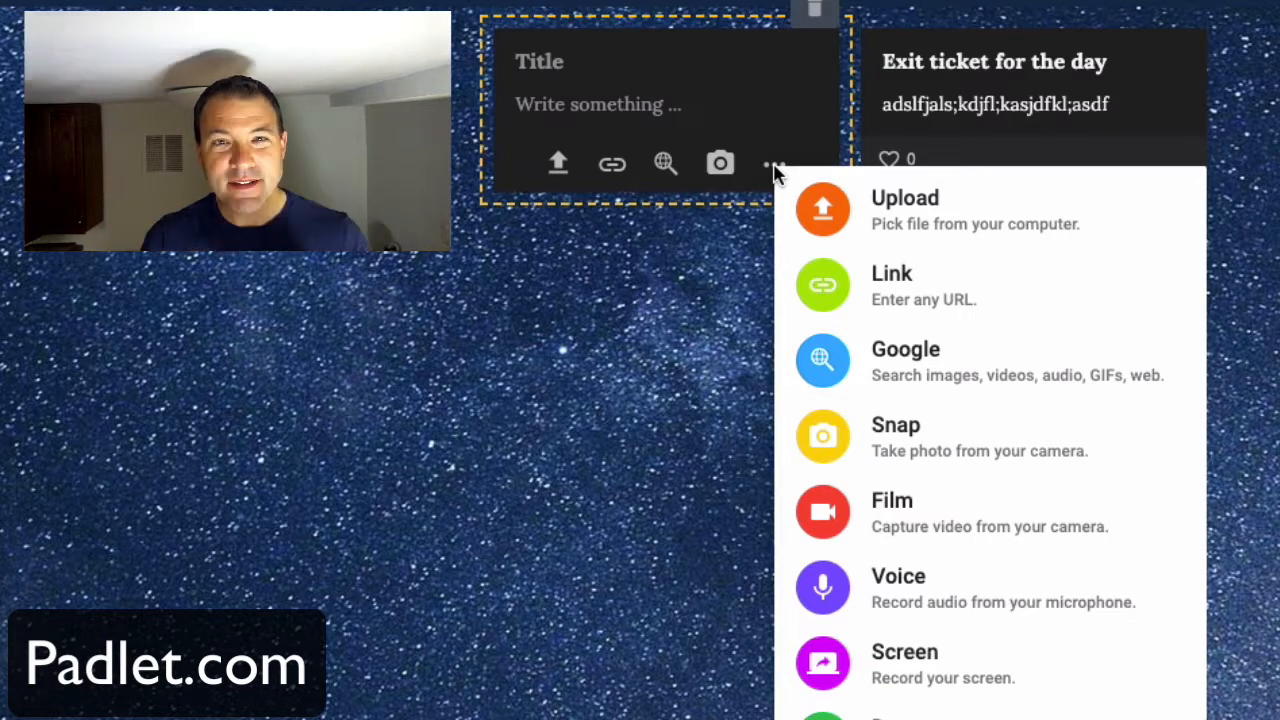
mouse_move(925, 377)
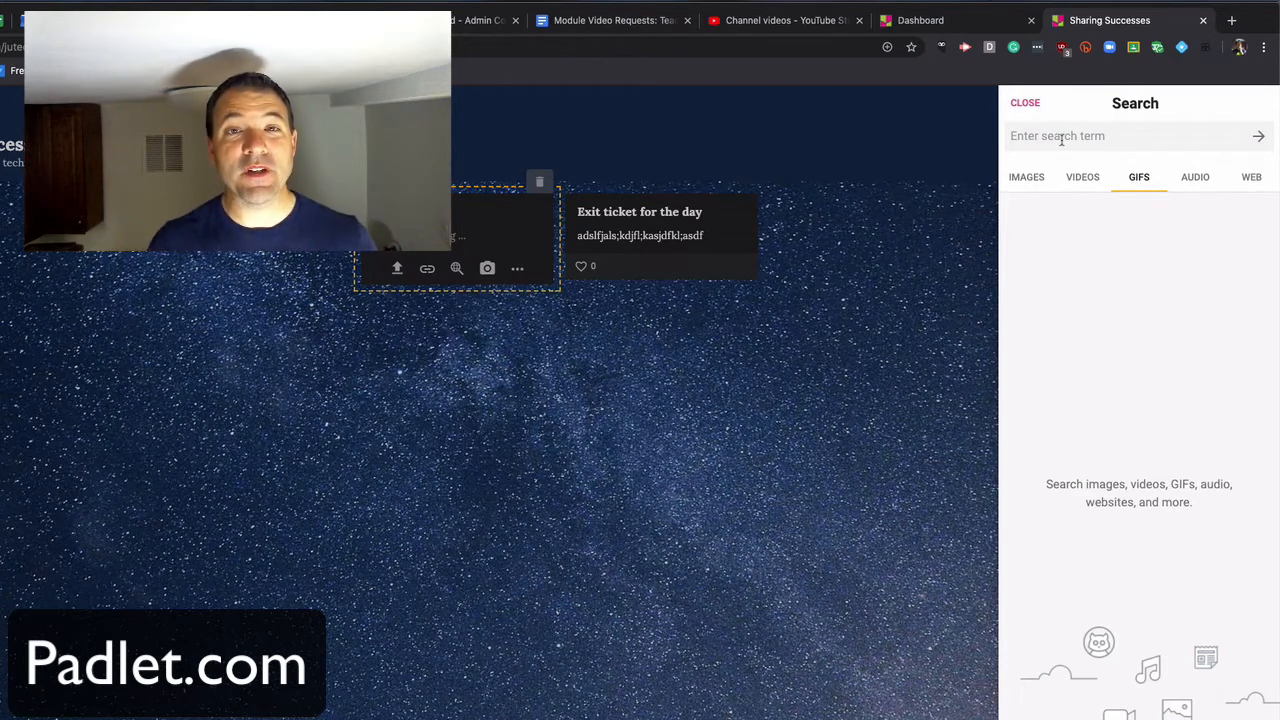
Search GIFs for 'excited' and attach the laughing cartoon woman GIF
text(excited)
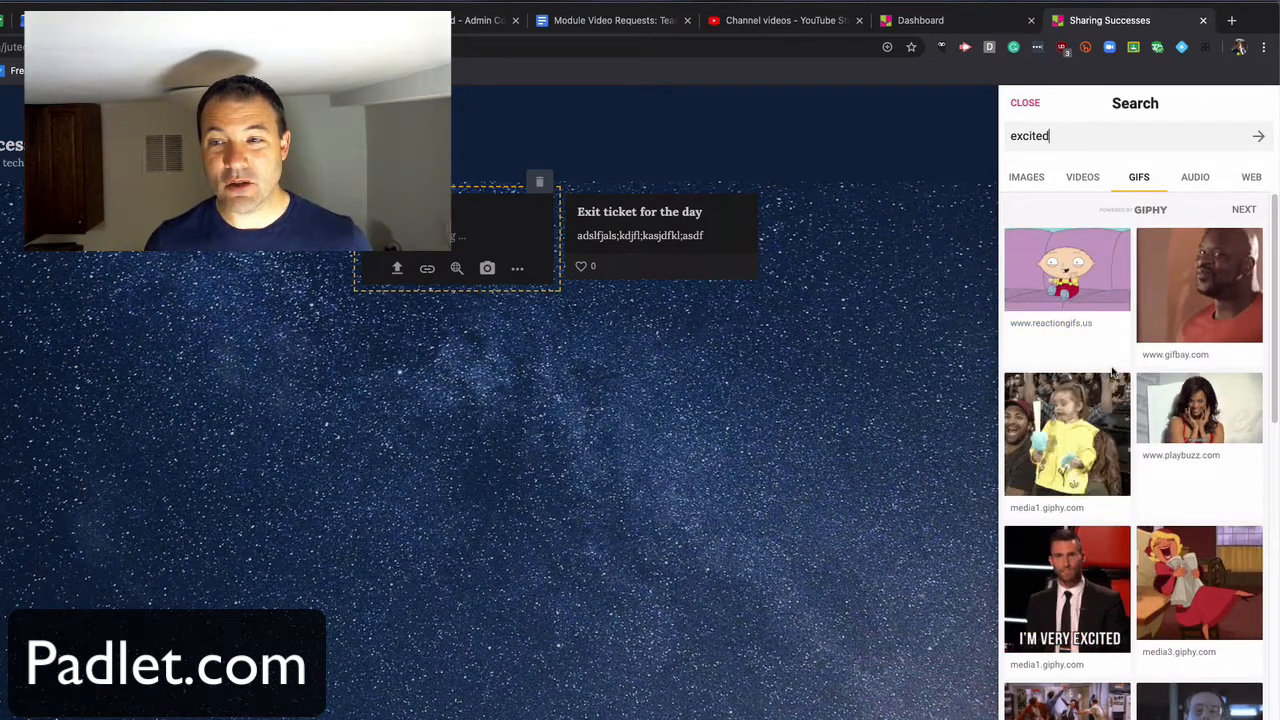
scroll(down, 3)
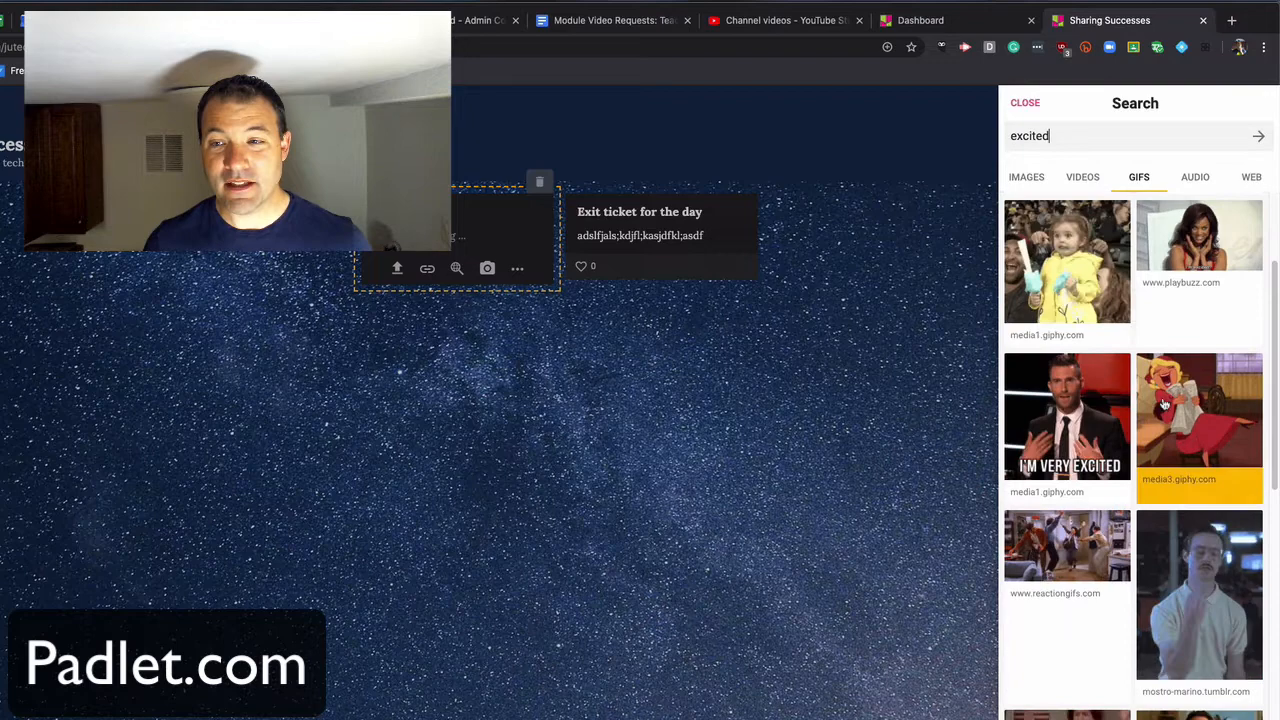
click(1199, 422)
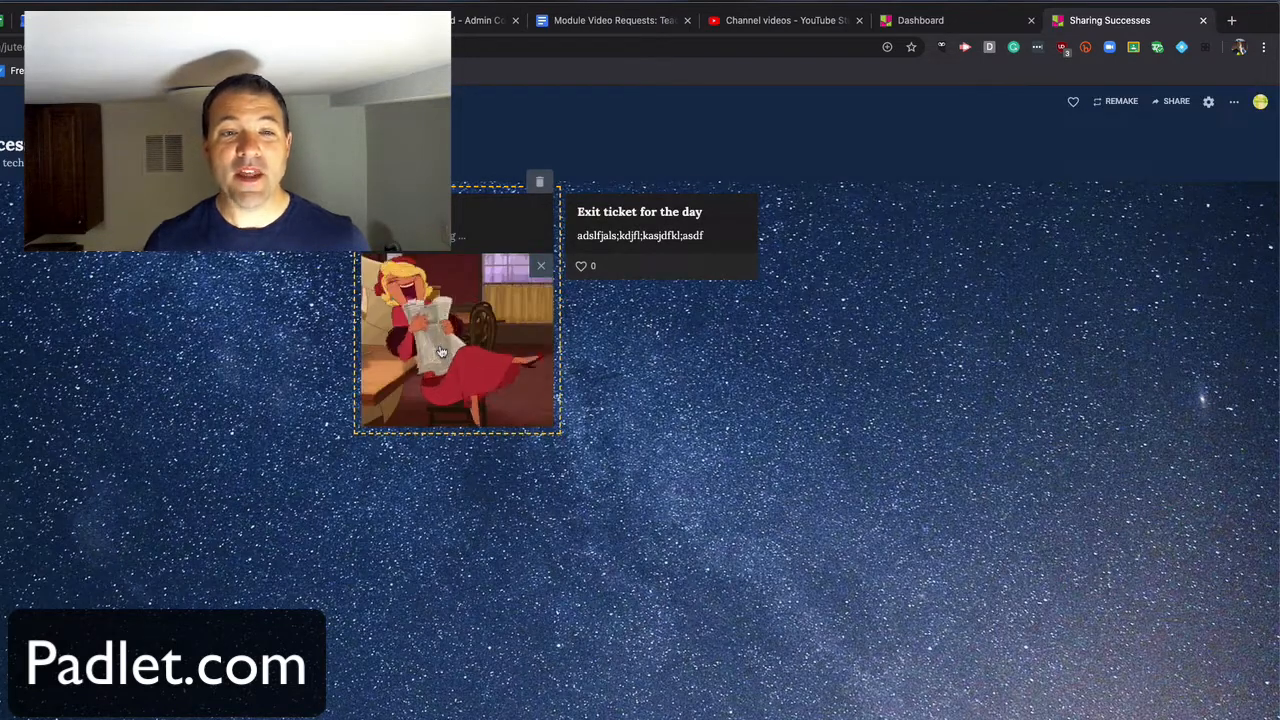